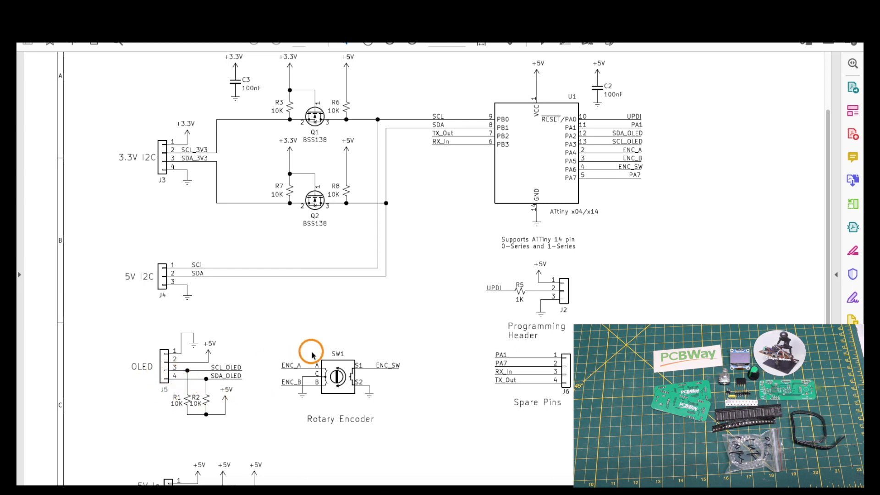
pyautogui.moveTo(344, 342)
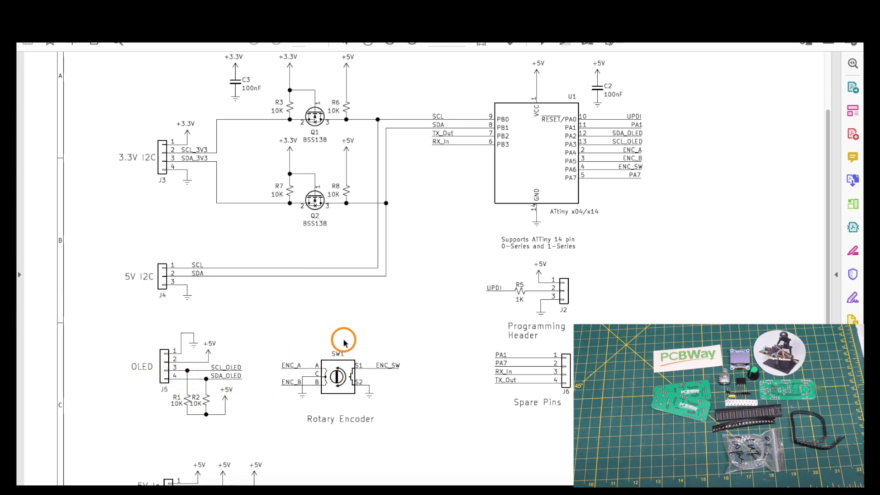
pyautogui.moveTo(509, 163)
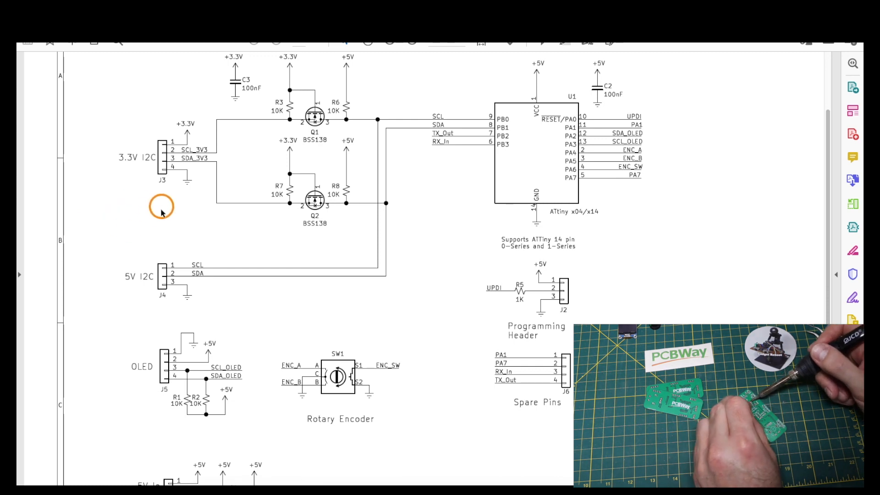
pyautogui.moveTo(421, 219)
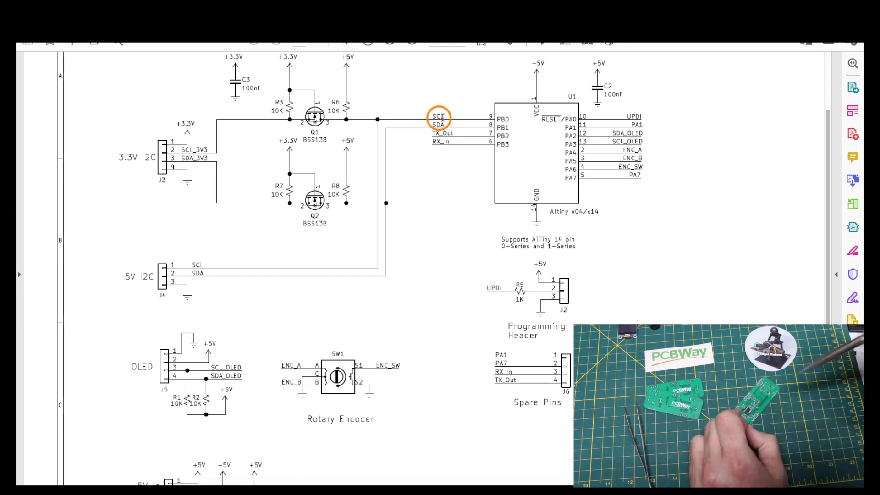
pyautogui.moveTo(548, 154)
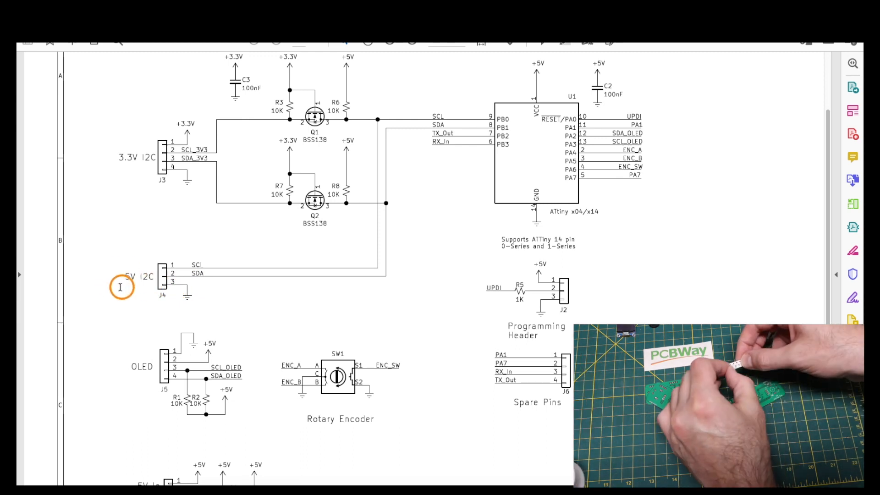
pyautogui.moveTo(149, 238)
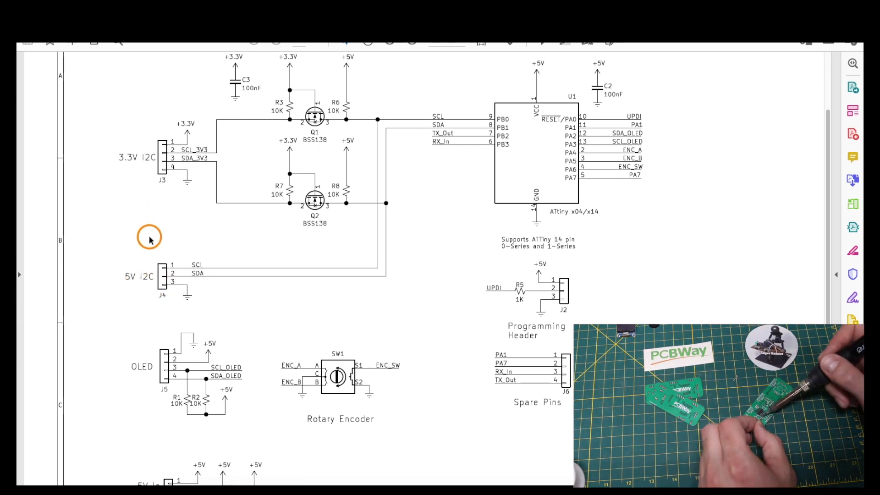
pyautogui.moveTo(315, 183)
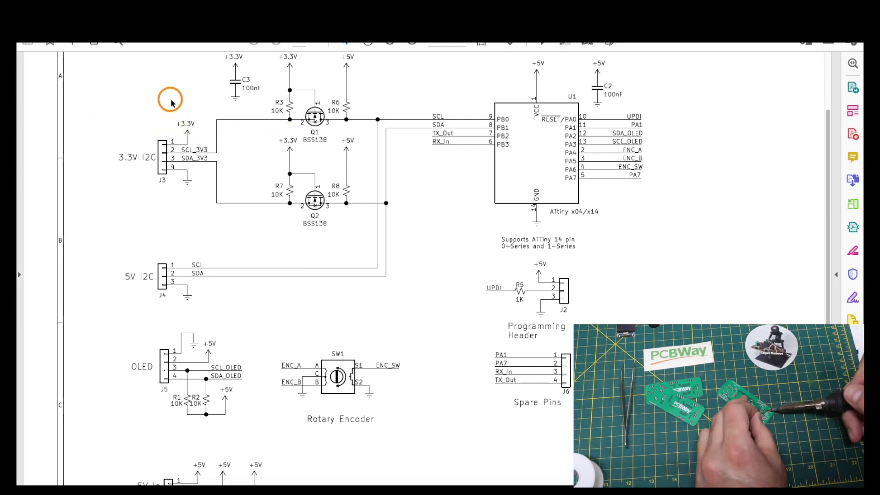
pyautogui.moveTo(88, 166)
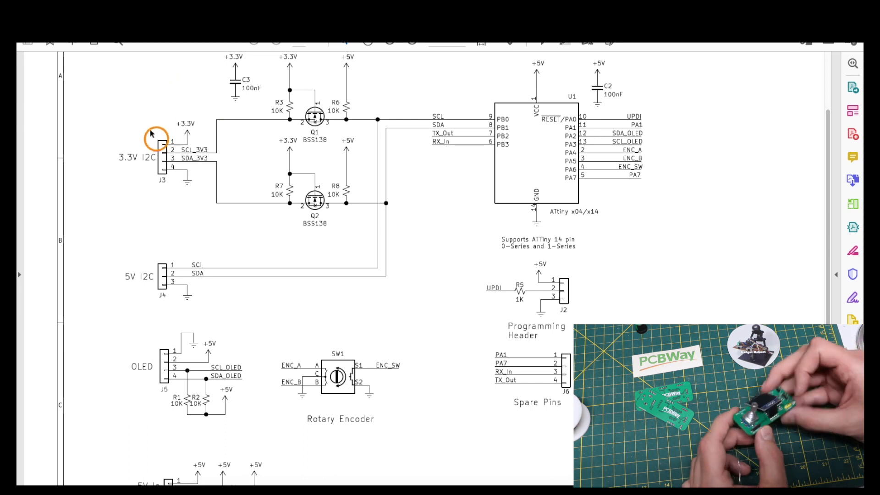
# Open the SketchyTool folder listing Bb7654Oled.h, PixOled.h, SketchyTool.ino and TerOled.h.
pyautogui.scroll(-3)
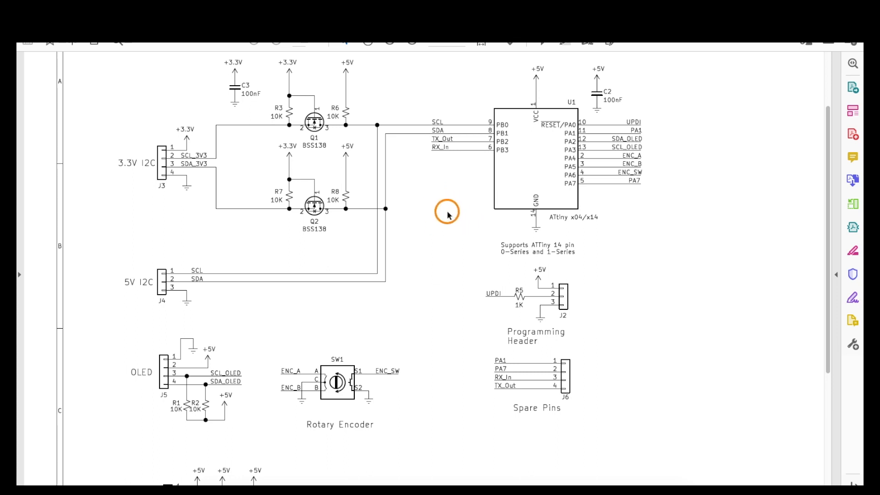
pyautogui.moveTo(554, 87)
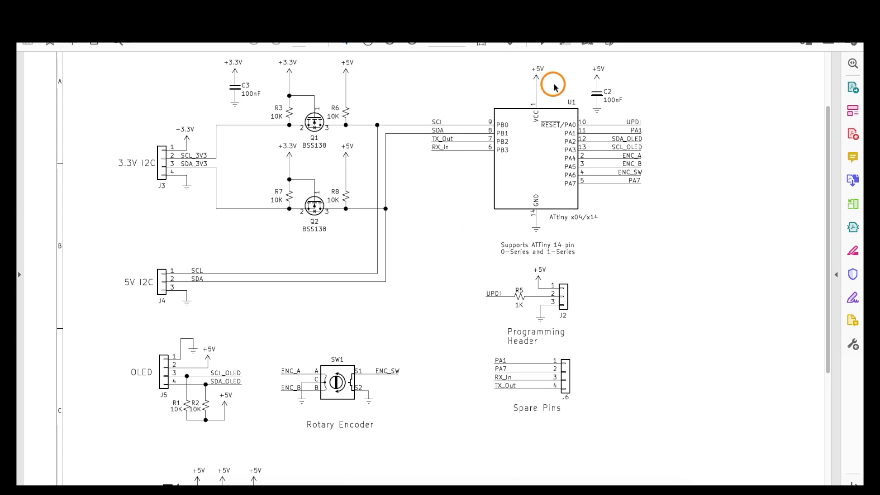
pyautogui.moveTo(537, 186)
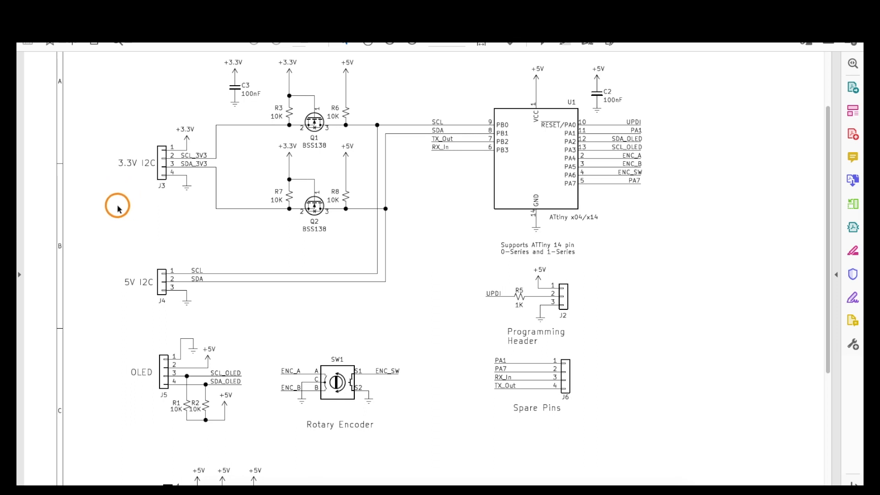
pyautogui.moveTo(503, 72)
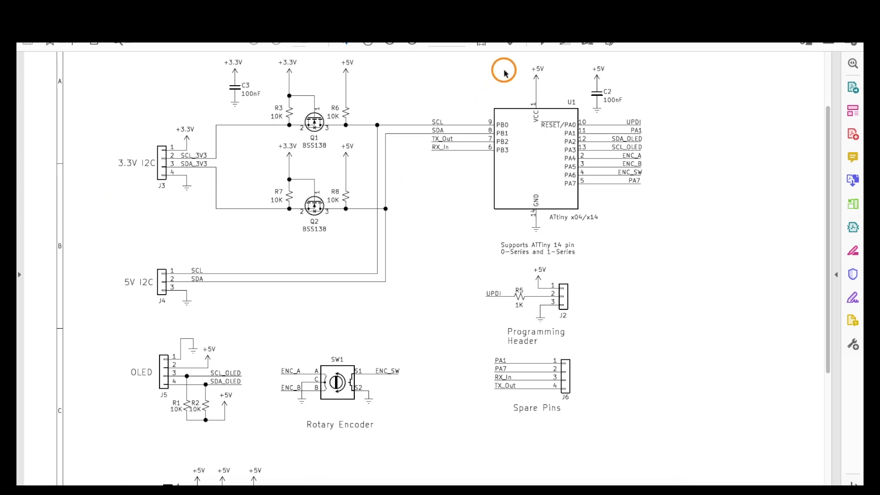
pyautogui.moveTo(526, 159)
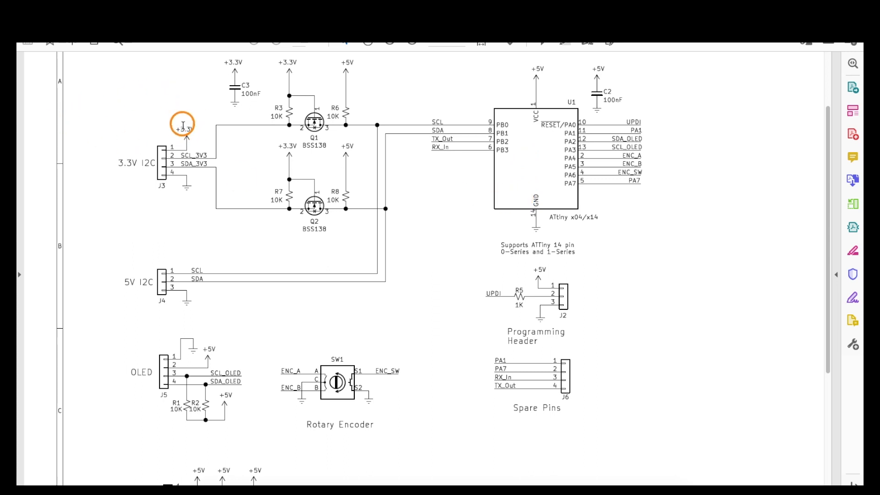
pyautogui.moveTo(171, 163)
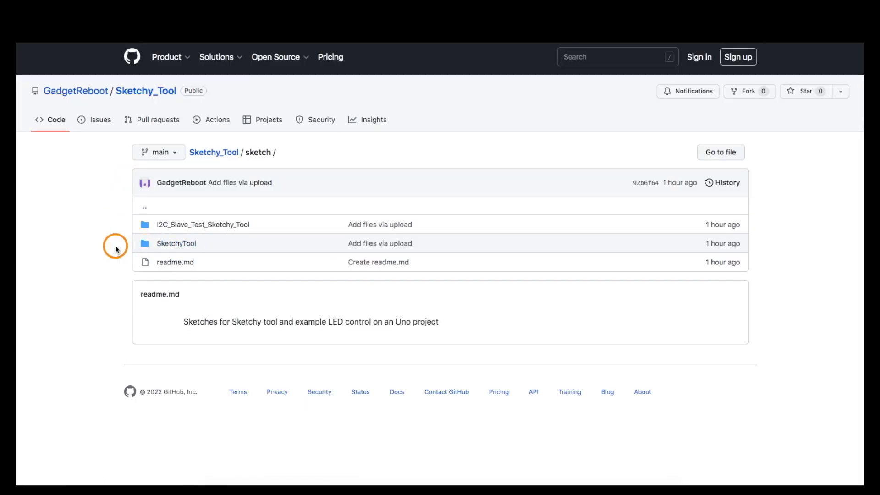
pyautogui.moveTo(219, 244)
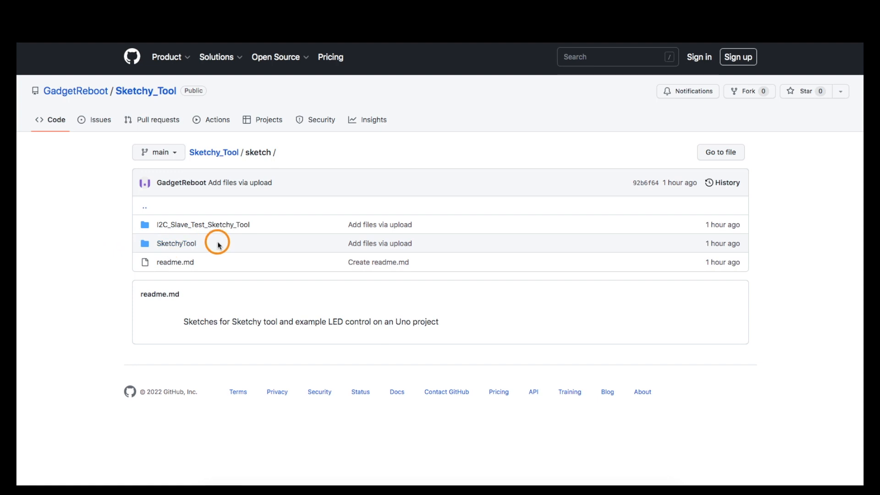
pyautogui.moveTo(274, 224)
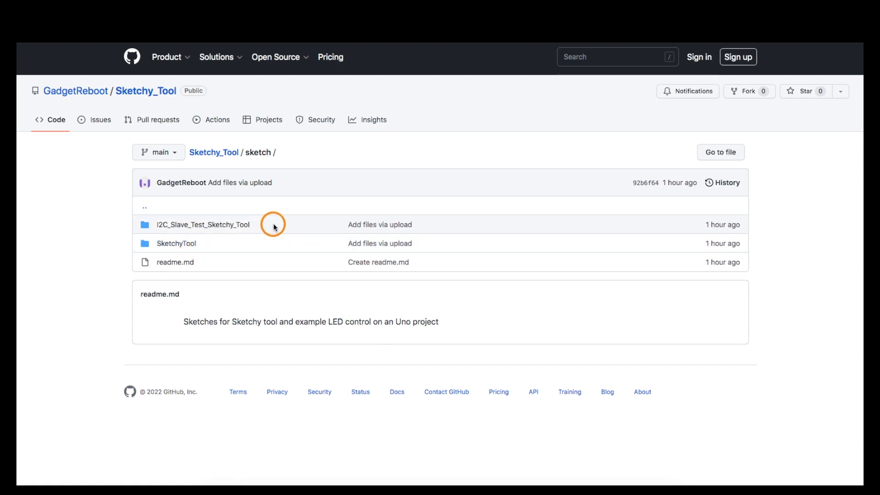
pyautogui.moveTo(269, 226)
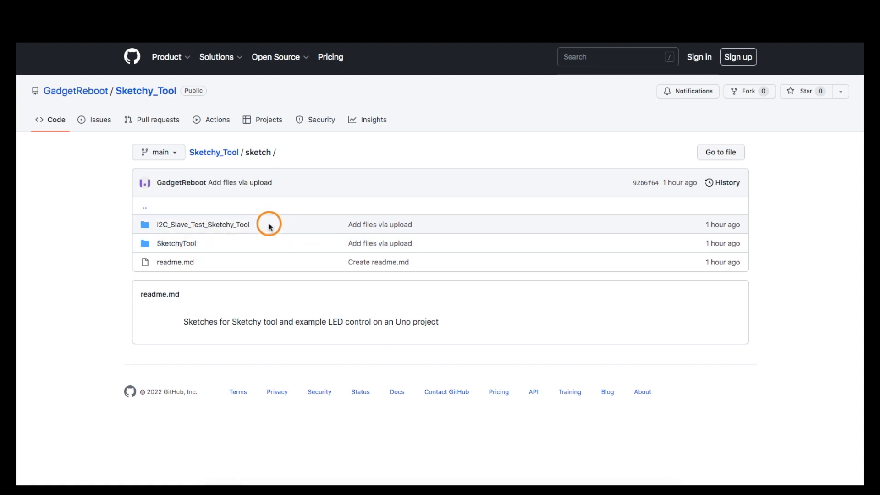
pyautogui.moveTo(264, 224)
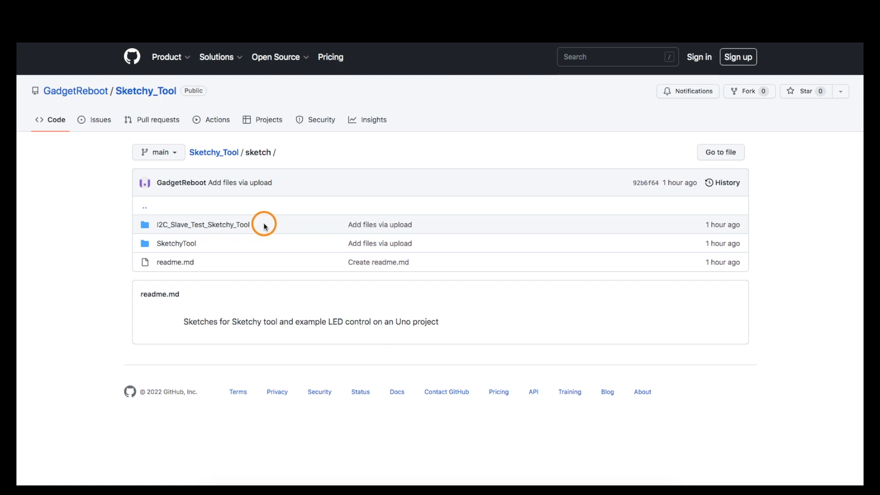
pyautogui.moveTo(254, 232)
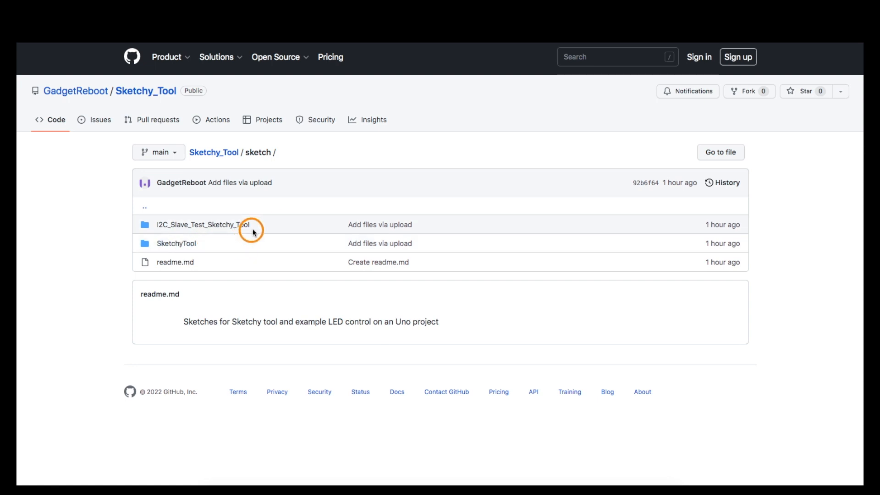
pyautogui.moveTo(255, 238)
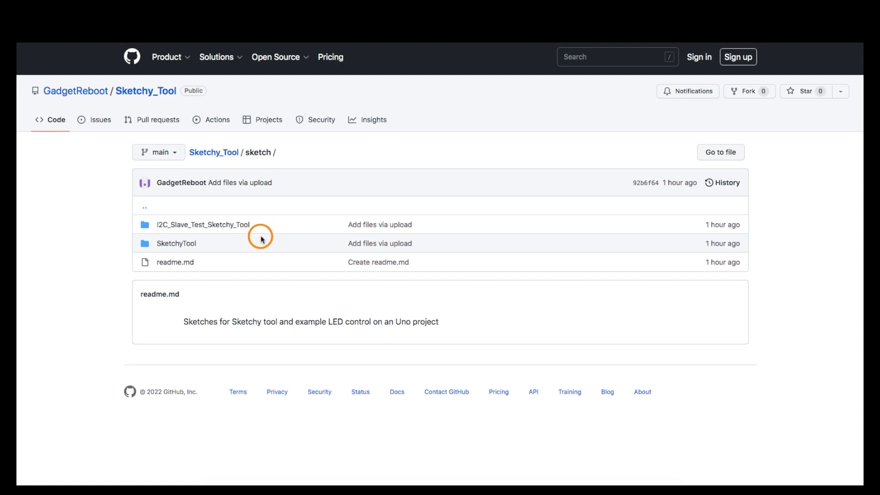
pyautogui.moveTo(268, 234)
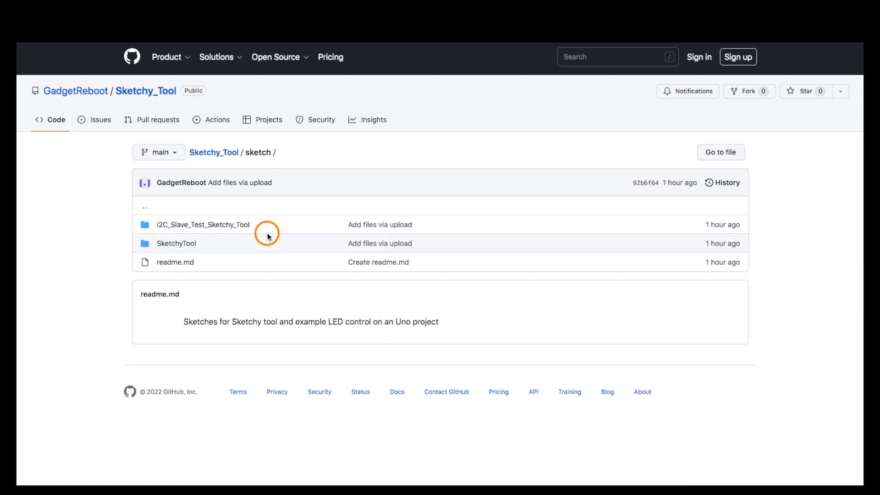
pyautogui.click(176, 243)
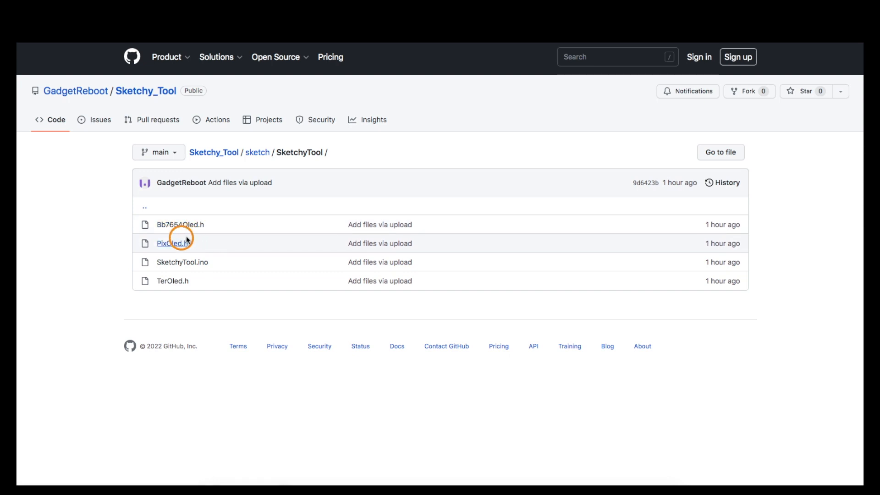
pyautogui.moveTo(247, 244)
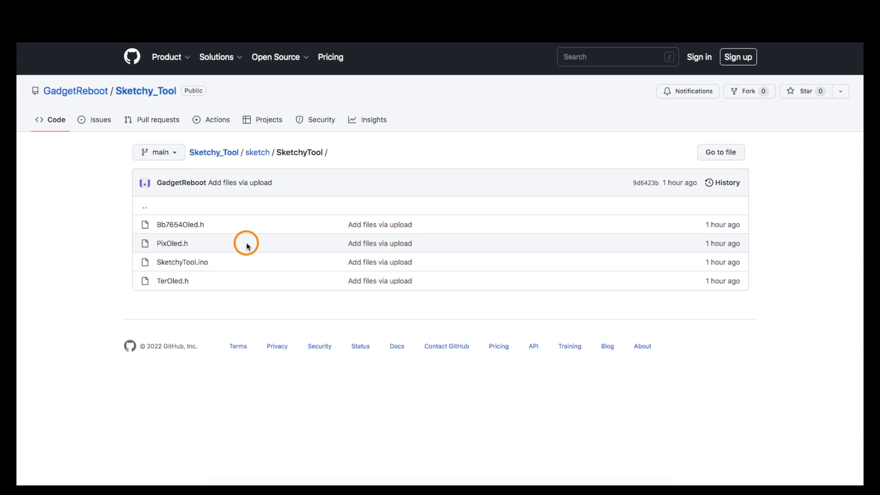
pyautogui.moveTo(211, 237)
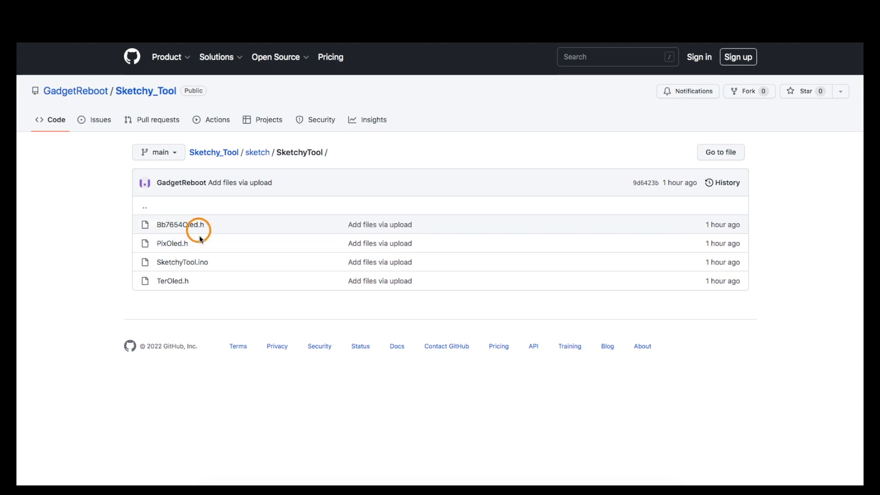
# Read SketchyTool.ino down to the loop's encoder handling, OLED printing and sendI2CData function.
pyautogui.click(182, 263)
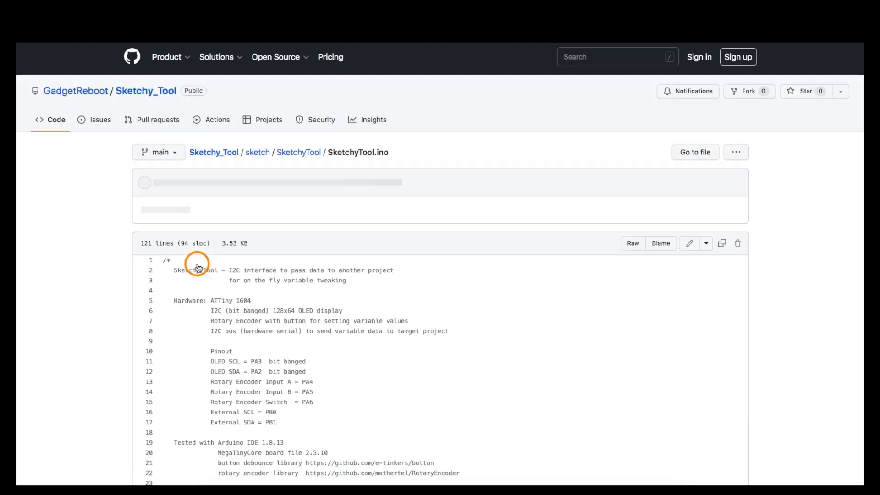
pyautogui.scroll(-3)
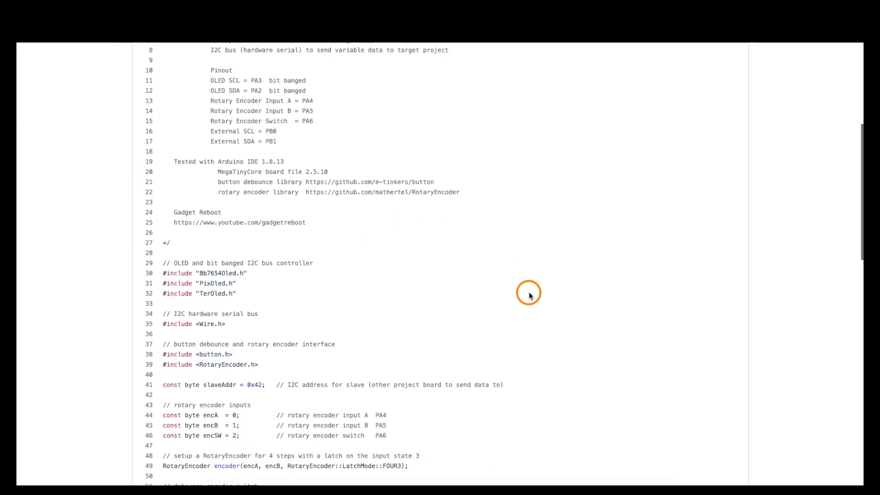
pyautogui.scroll(-3)
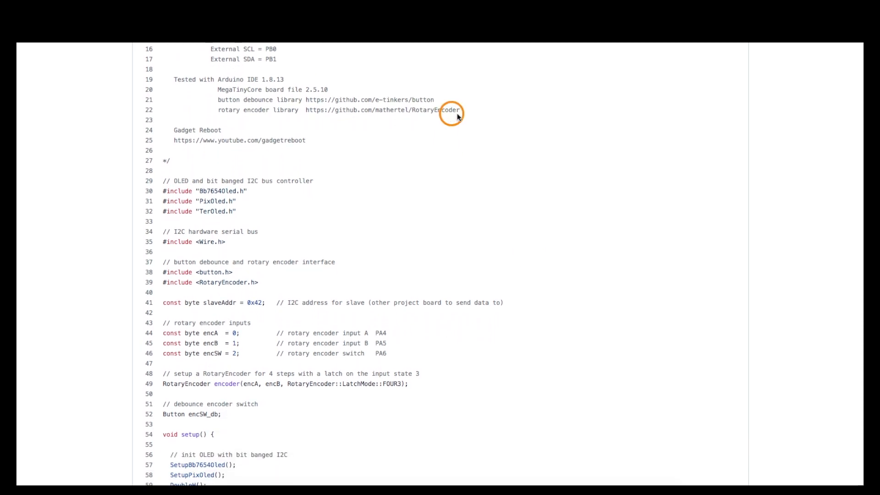
pyautogui.moveTo(401, 119)
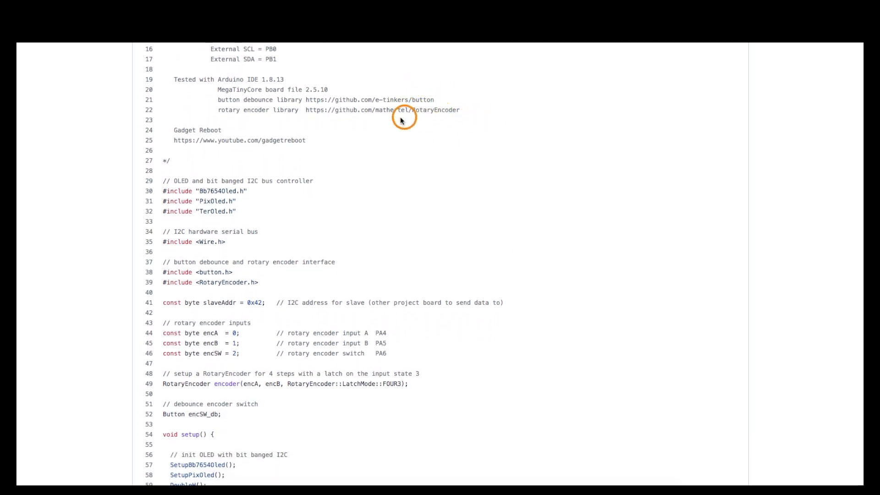
pyautogui.moveTo(460, 99)
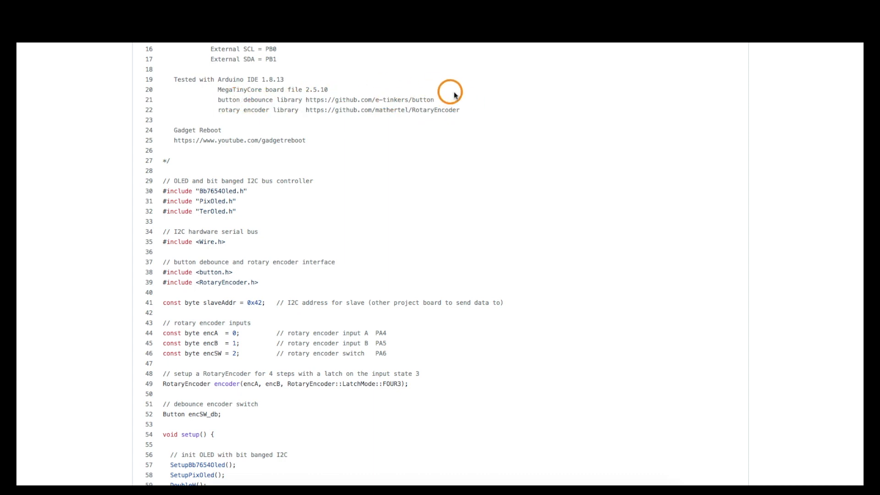
pyautogui.scroll(-3)
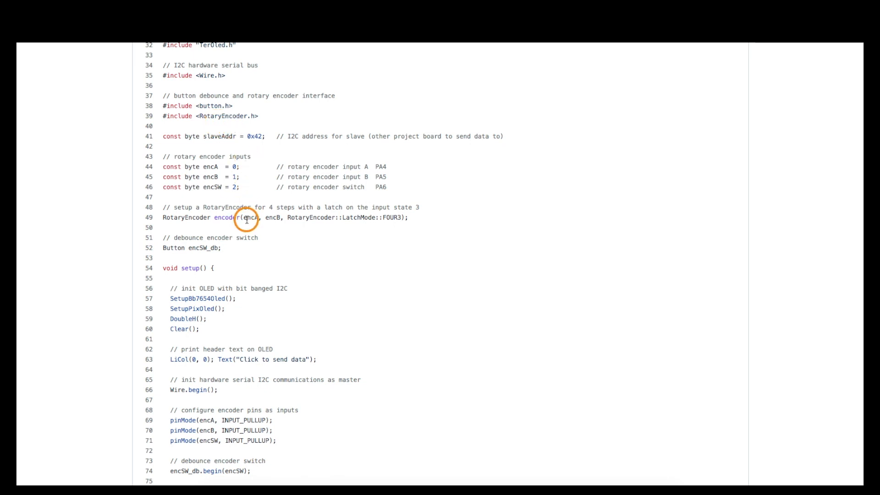
pyautogui.moveTo(231, 248)
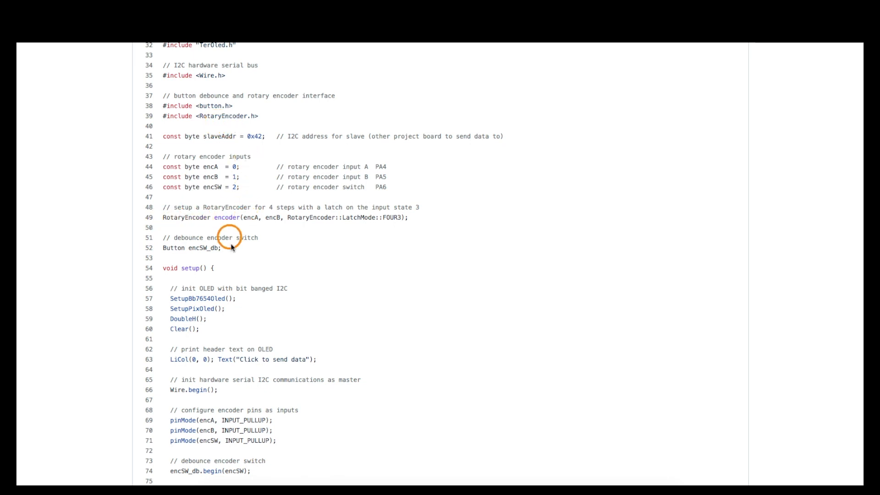
pyautogui.moveTo(188, 254)
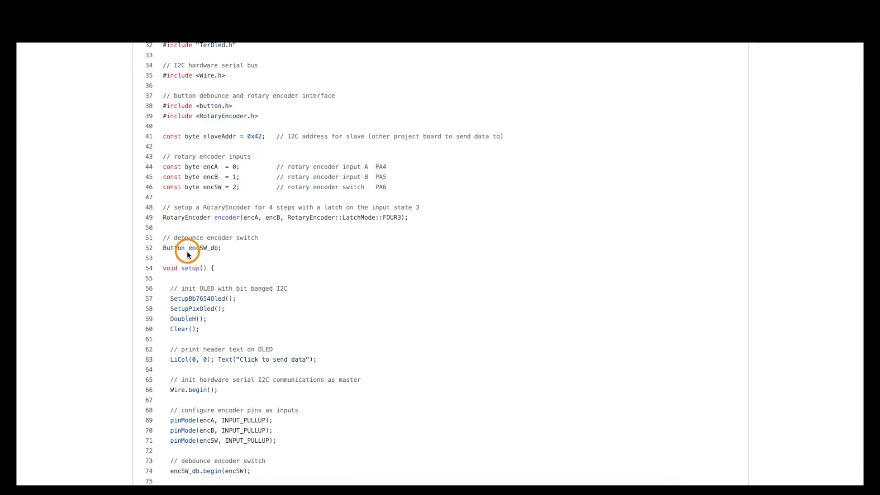
pyautogui.scroll(-3)
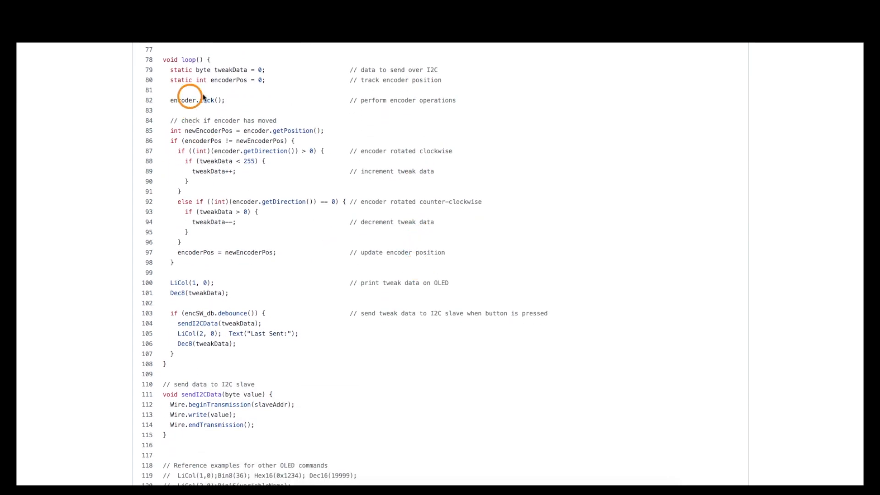
pyautogui.moveTo(265, 102)
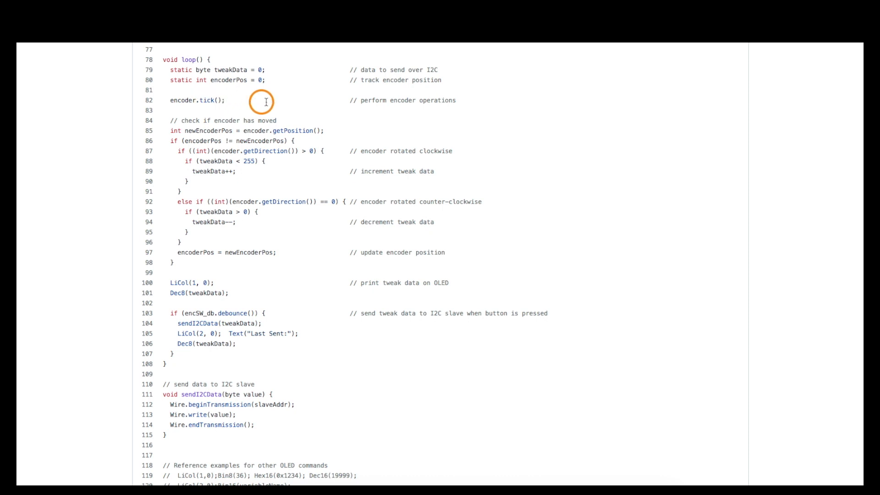
pyautogui.moveTo(208, 119)
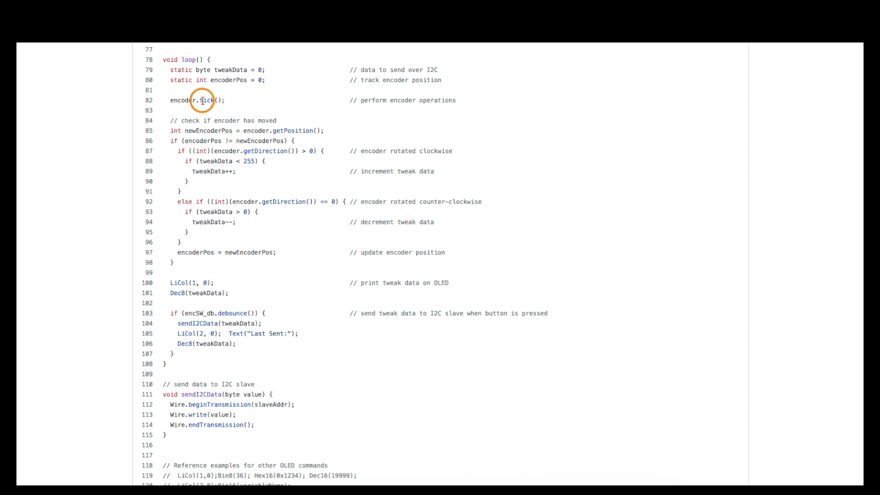
pyautogui.moveTo(180, 181)
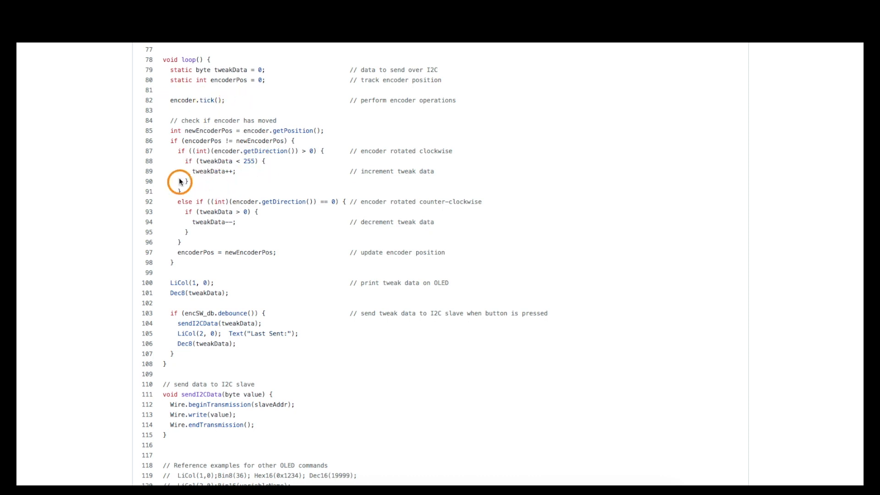
pyautogui.moveTo(219, 201)
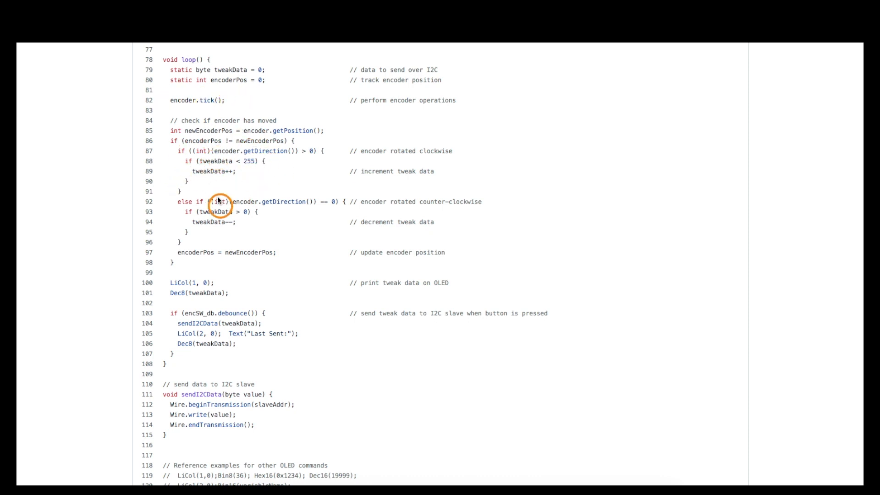
pyautogui.moveTo(321, 165)
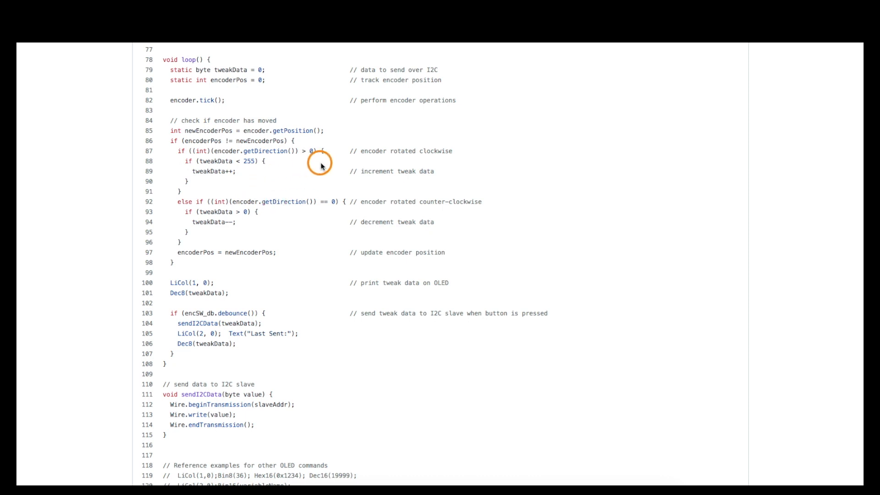
pyautogui.moveTo(273, 233)
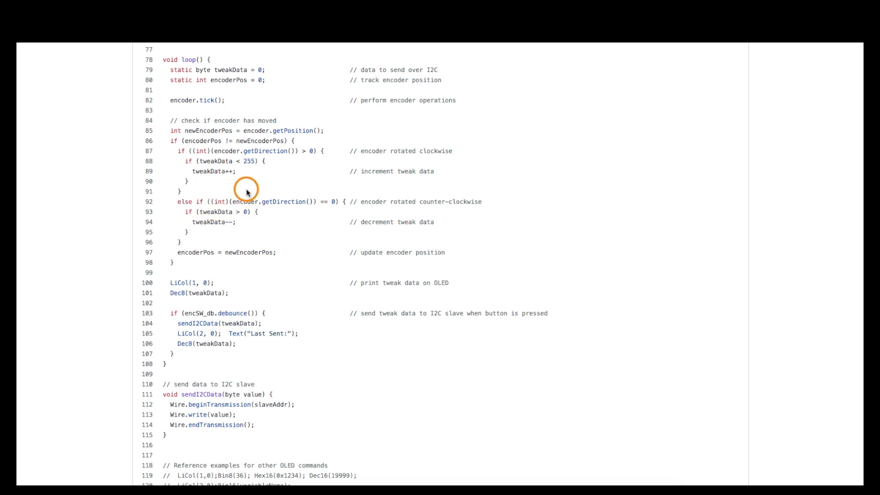
pyautogui.scroll(-3)
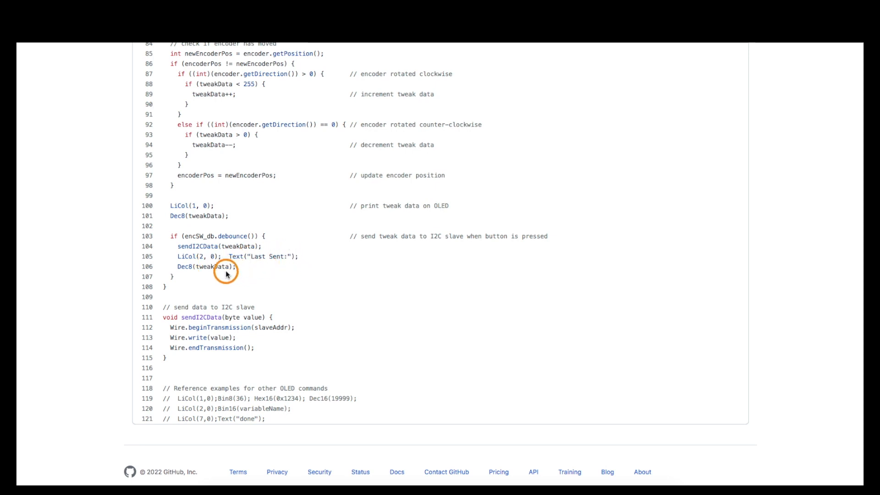
pyautogui.moveTo(257, 267)
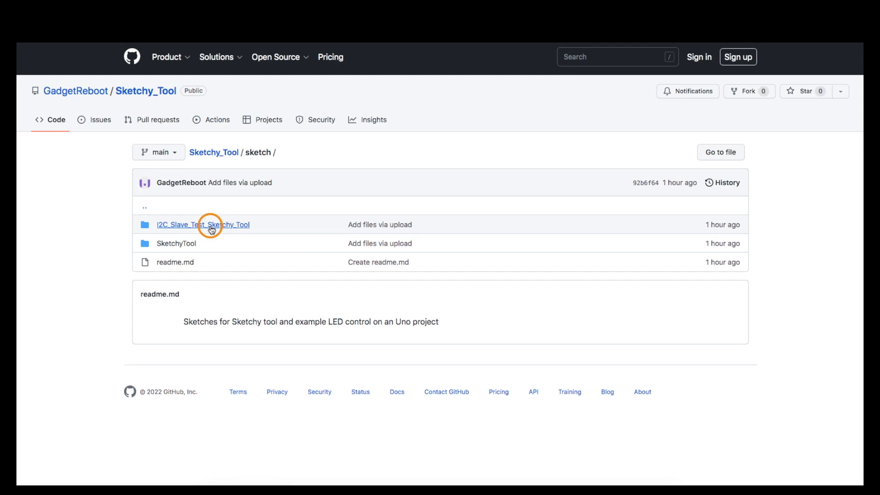
# Open the I2C_Slave_Test_Sketchy_Tool sketch folder.
pyautogui.click(203, 225)
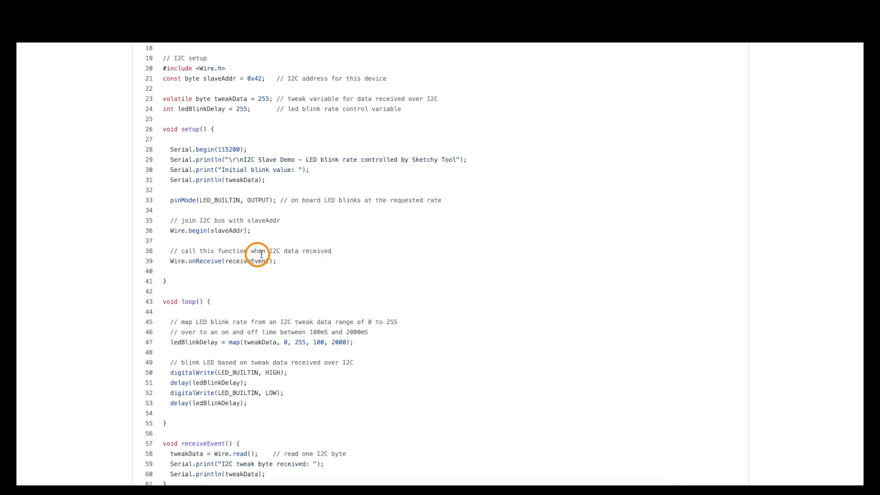
pyautogui.moveTo(263, 267)
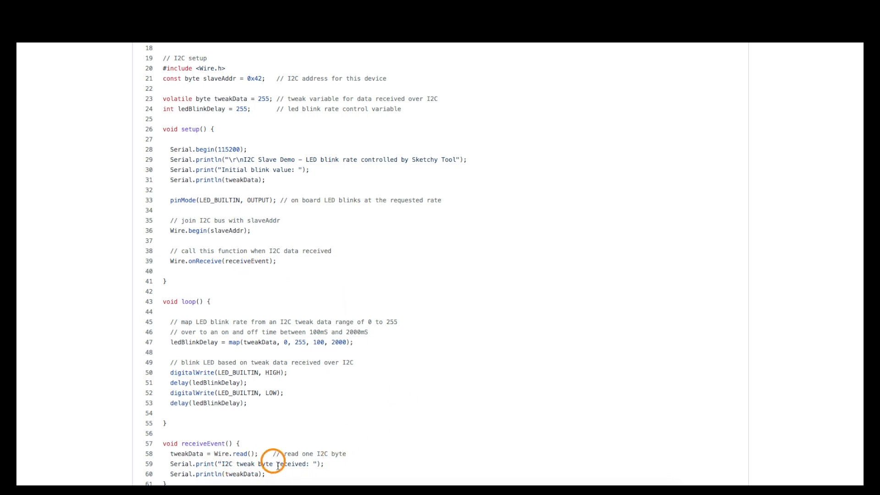
pyautogui.moveTo(259, 352)
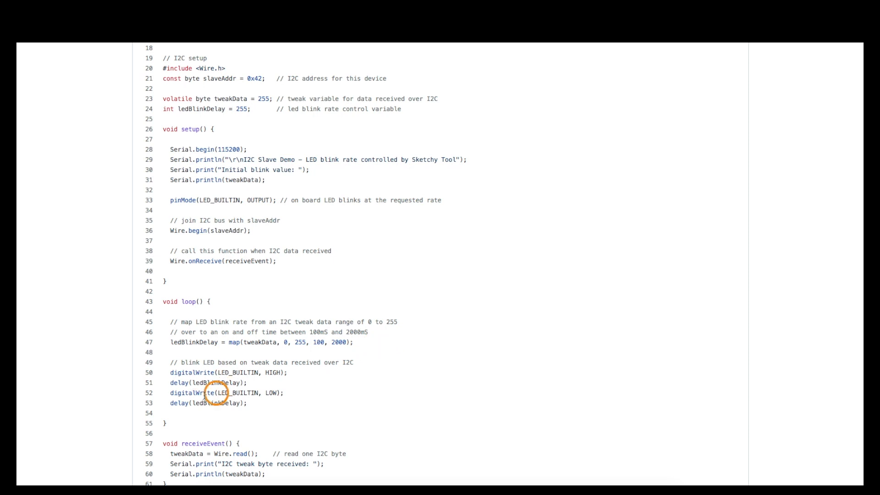
pyautogui.moveTo(157, 393)
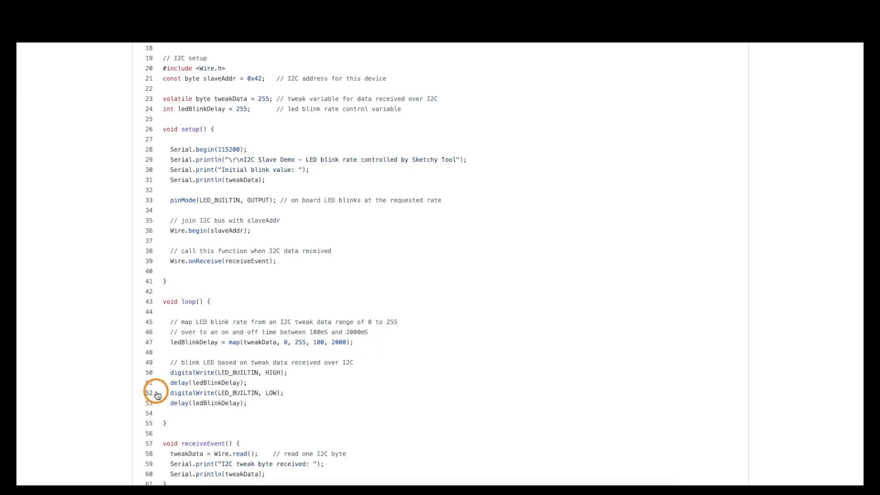
pyautogui.moveTo(444, 316)
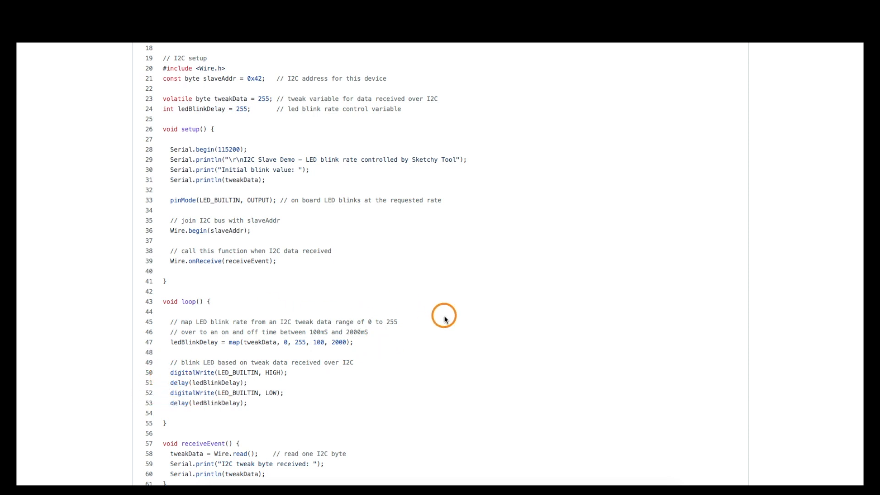
pyautogui.moveTo(307, 469)
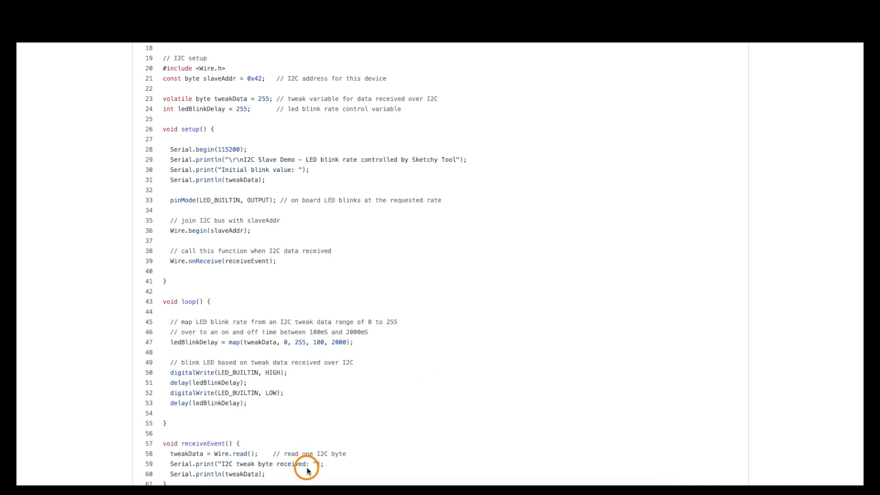
pyautogui.moveTo(385, 367)
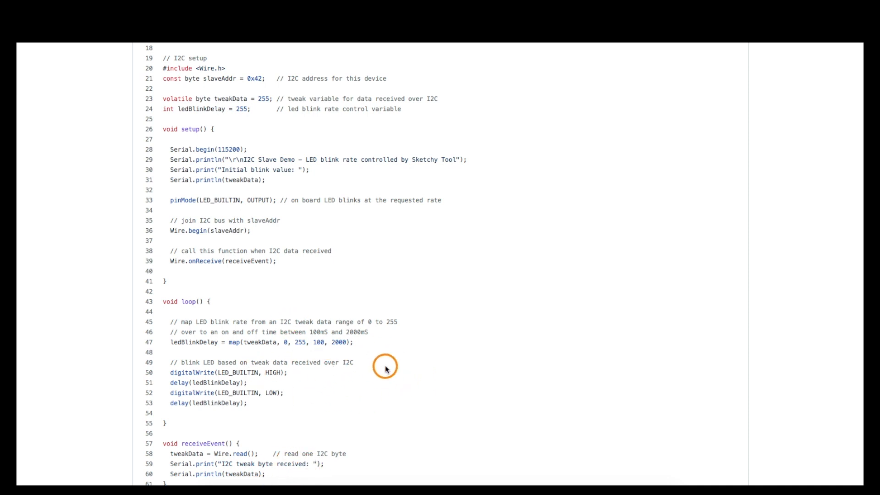
pyautogui.moveTo(329, 329)
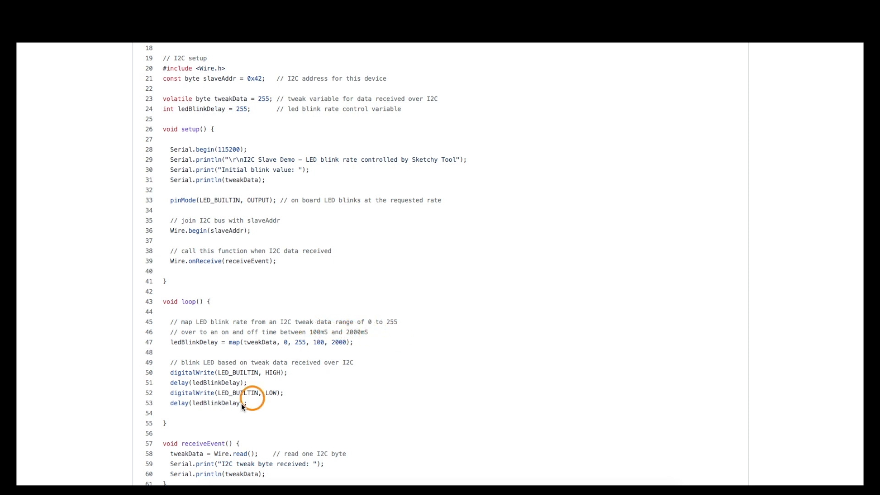
pyautogui.moveTo(385, 332)
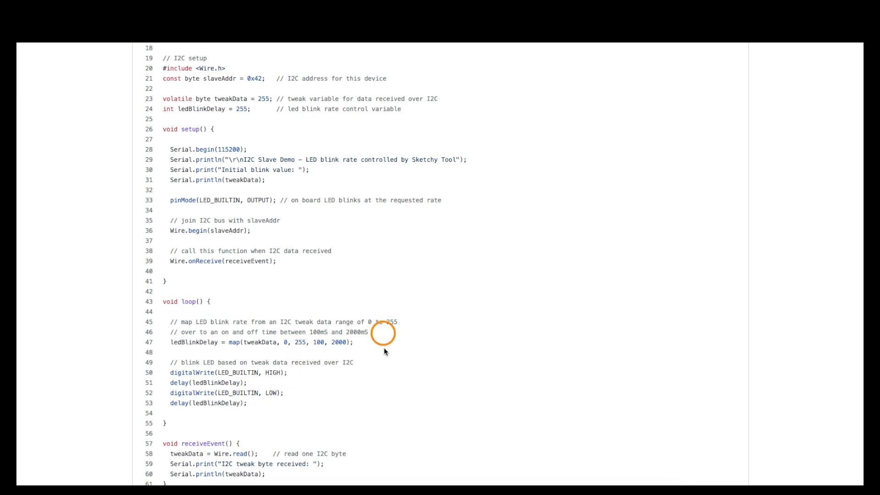
pyautogui.moveTo(221, 379)
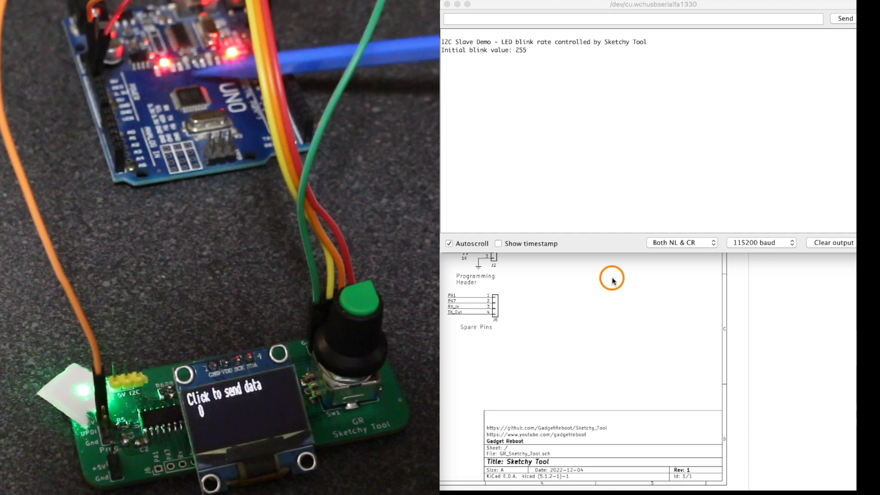
pyautogui.moveTo(534, 53)
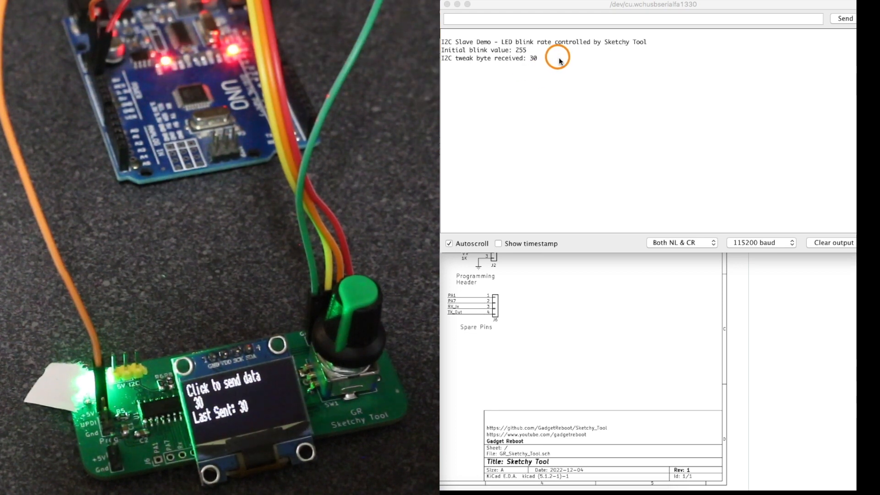
pyautogui.moveTo(547, 60)
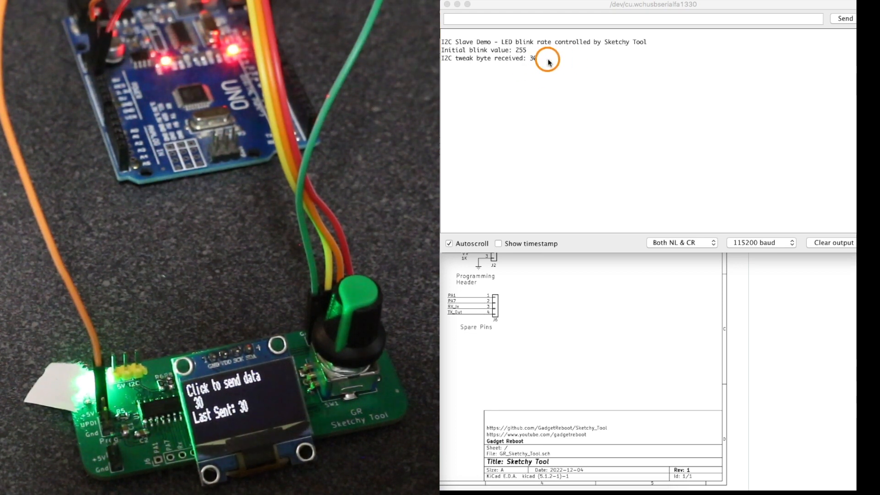